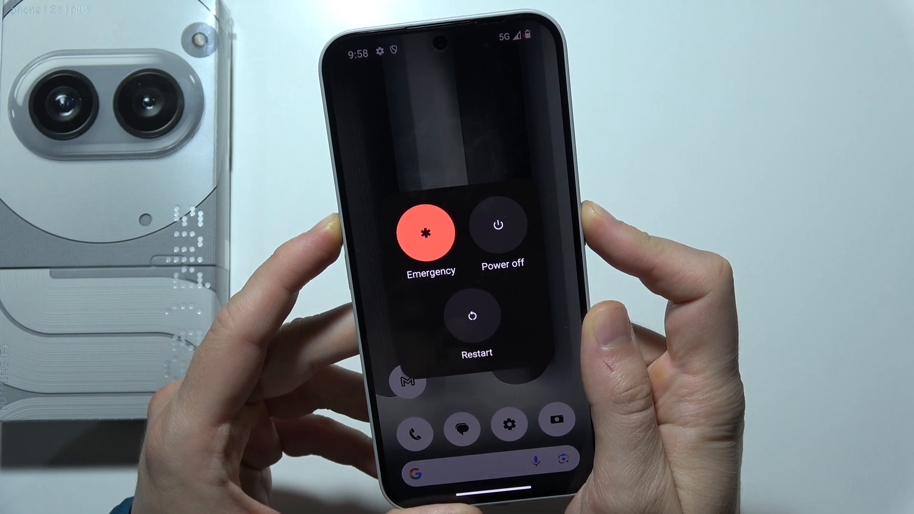
Restart the phone from the power menu so it reboots to the Nothing logo
{"action": "left_click", "coordinate": [474, 314]}
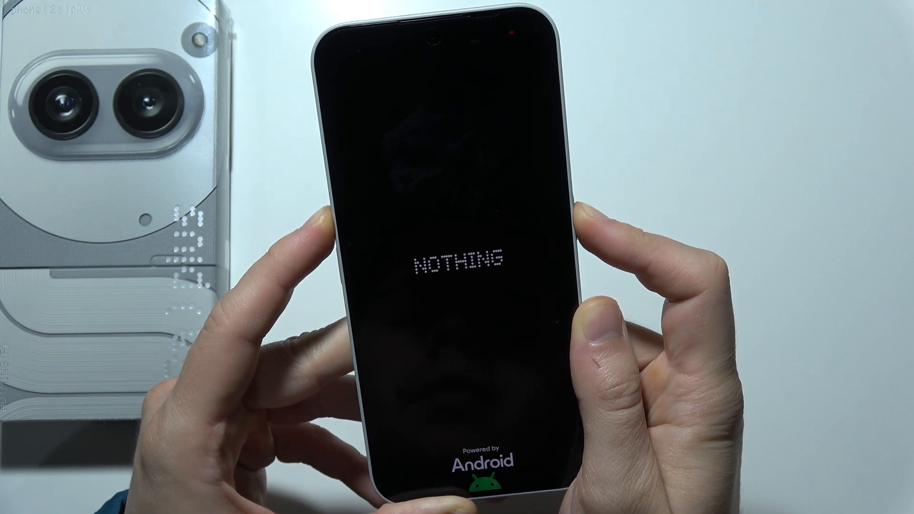